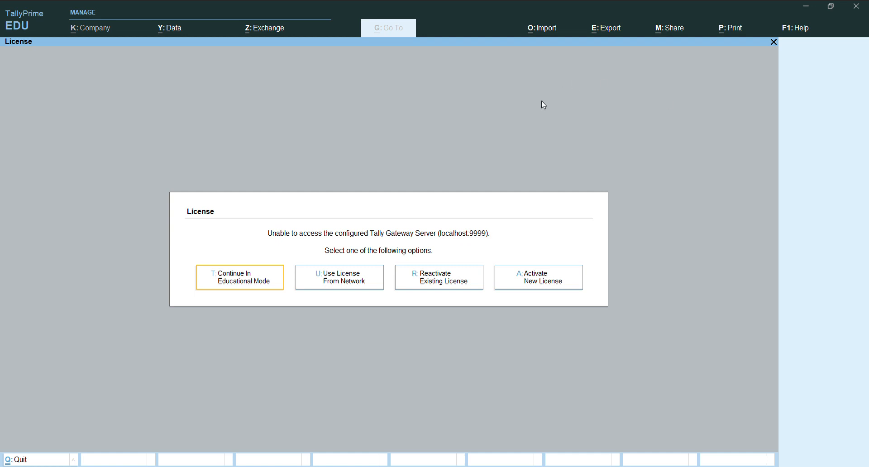
pyautogui.moveTo(534, 459)
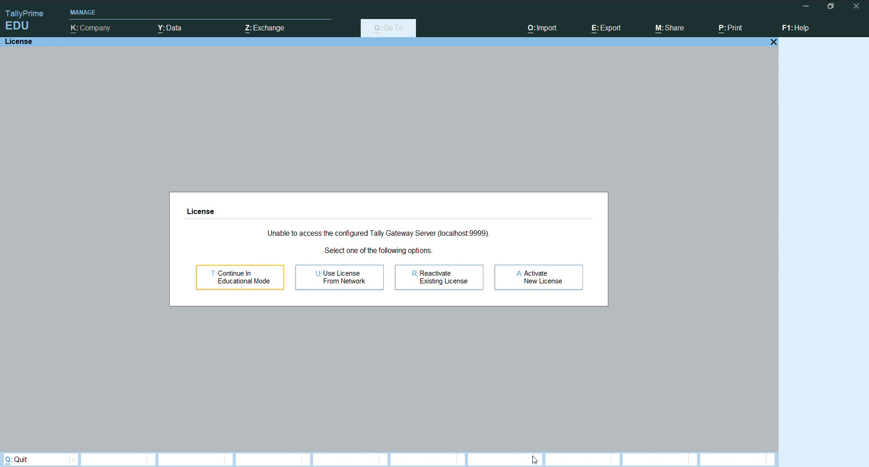
pyautogui.moveTo(272, 284)
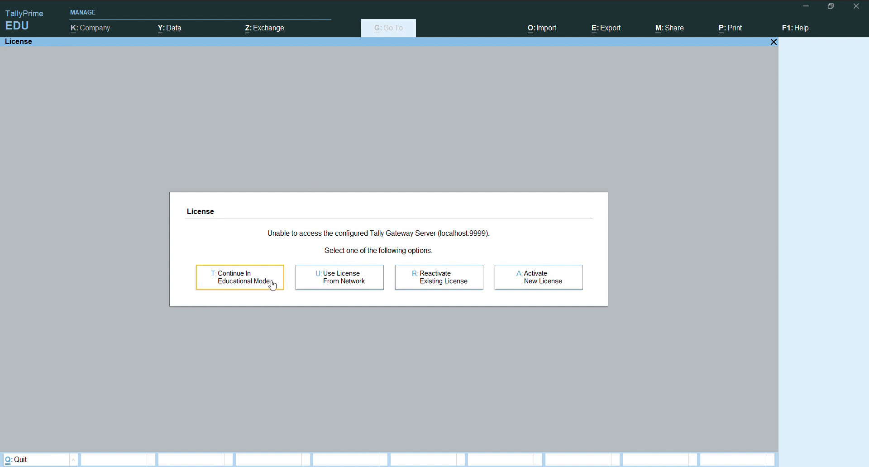
# Continue in educational mode and begin creating a new company.
pyautogui.click(240, 277)
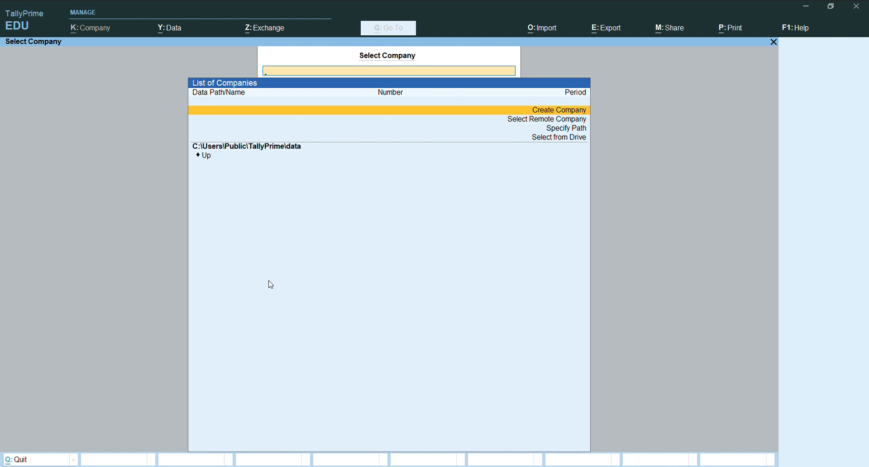
pyautogui.moveTo(551, 103)
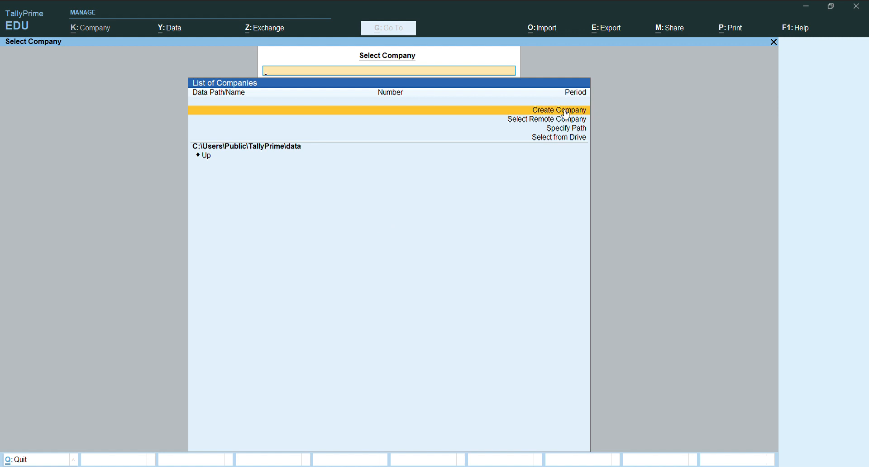
pyautogui.click(560, 110)
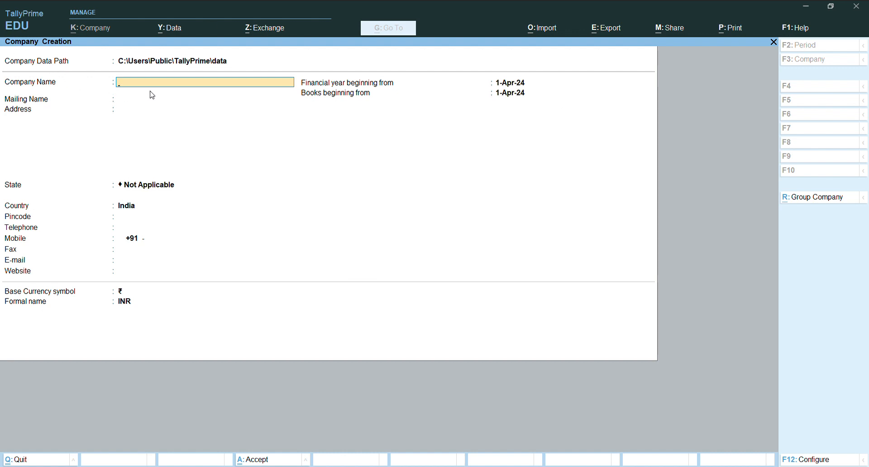
pyautogui.moveTo(38, 88)
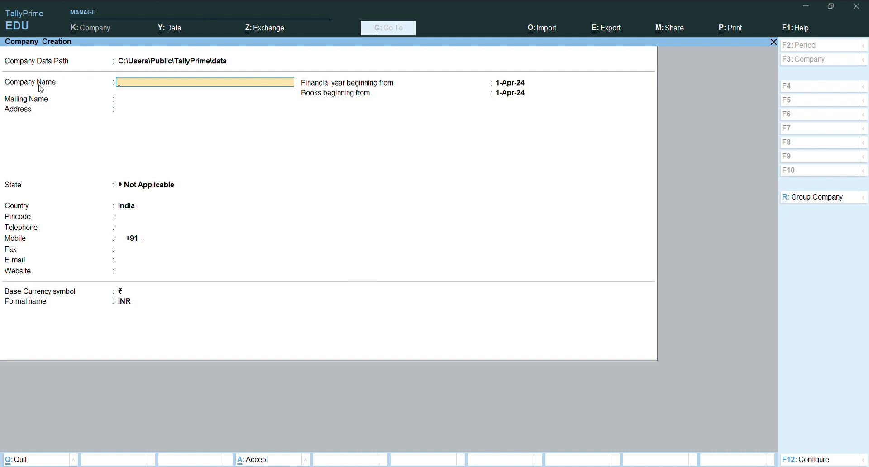
pyautogui.moveTo(96, 89)
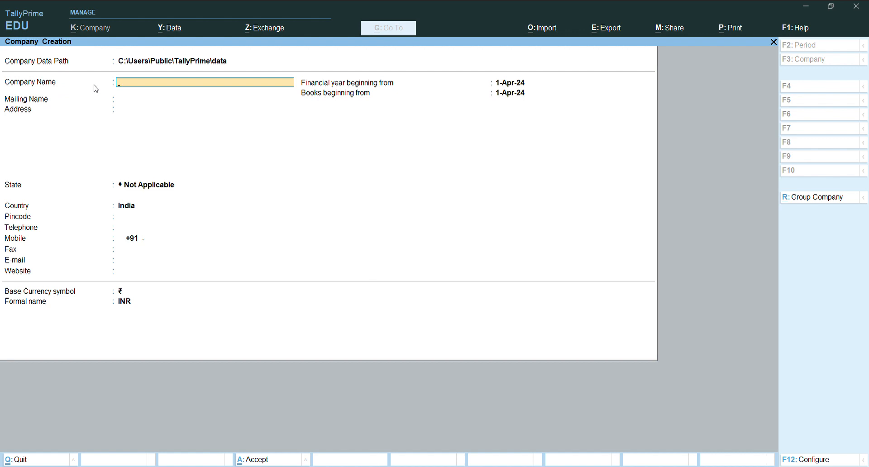
# Enter company name 'Abc Ltd' with state West Bengal and accept the form.
pyautogui.write('Abc')
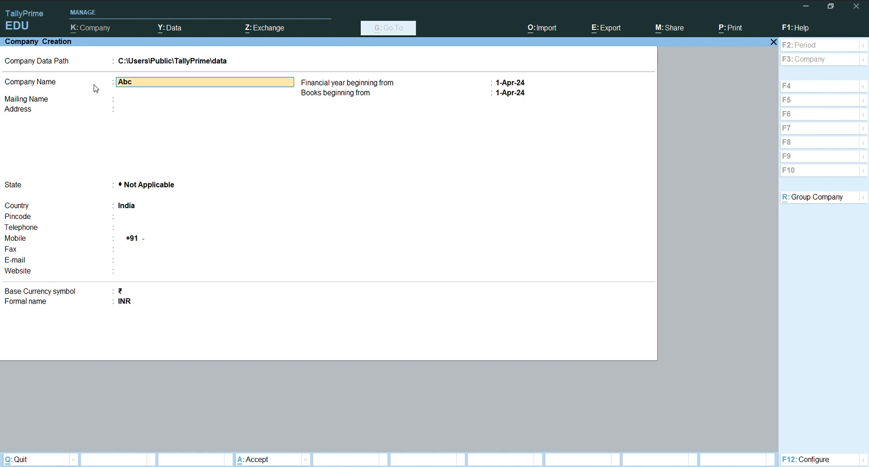
pyautogui.write('L')
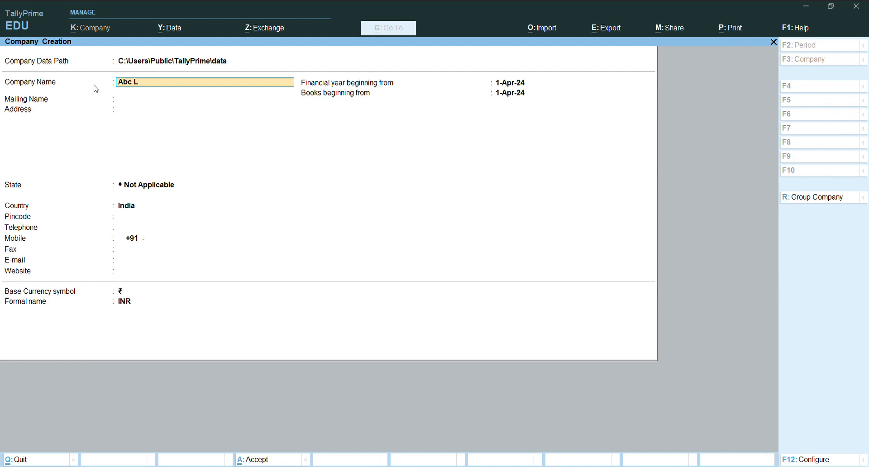
pyautogui.write('td')
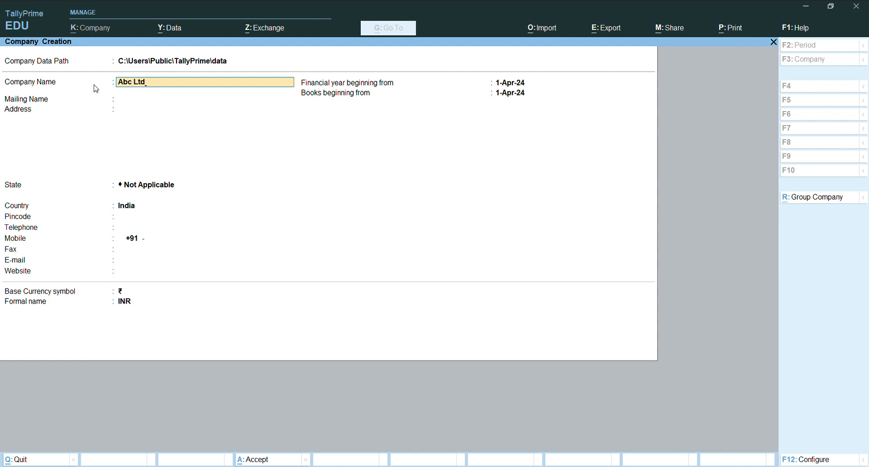
pyautogui.press('enter')
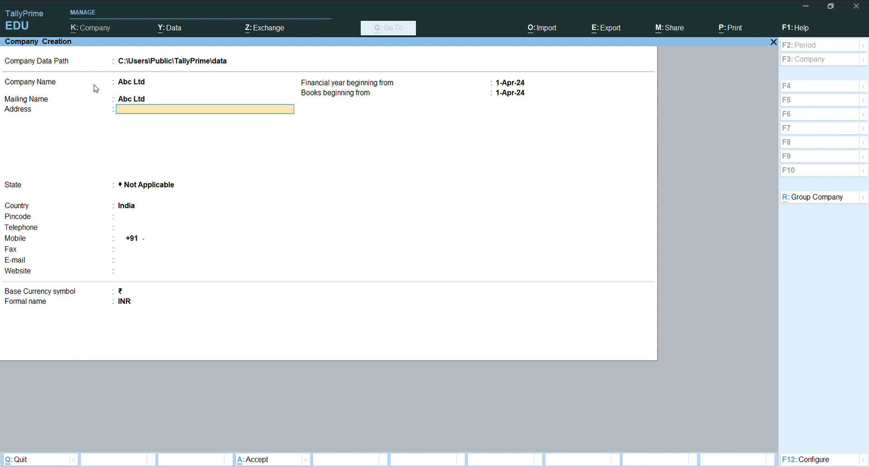
pyautogui.write('West Bengal')
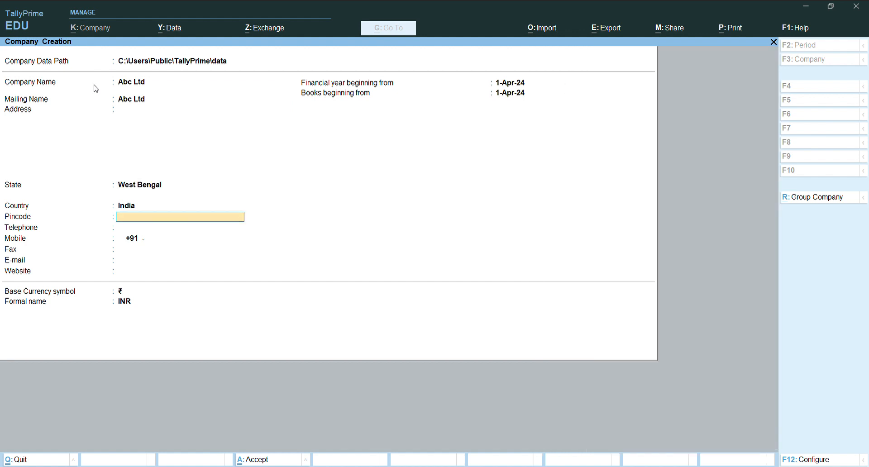
pyautogui.click(516, 83)
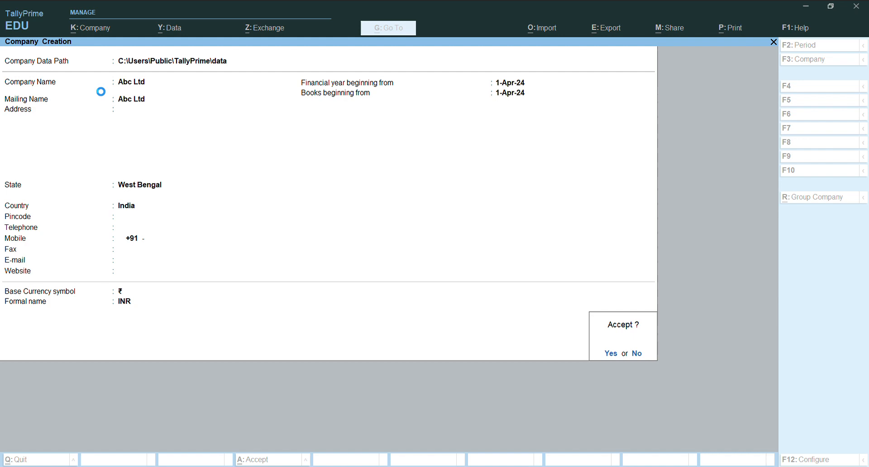
# Confirm saving Abc Ltd, set Enable GST to No, and accept the features with TDS off.
pyautogui.click(610, 353)
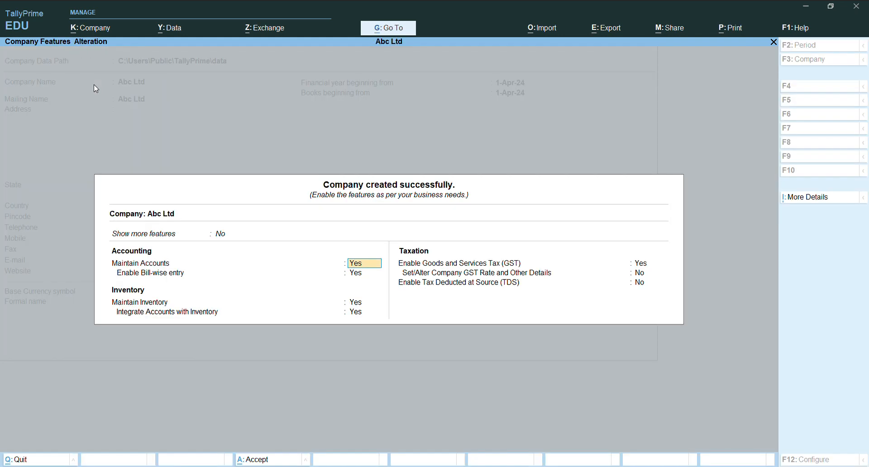
pyautogui.moveTo(116, 131)
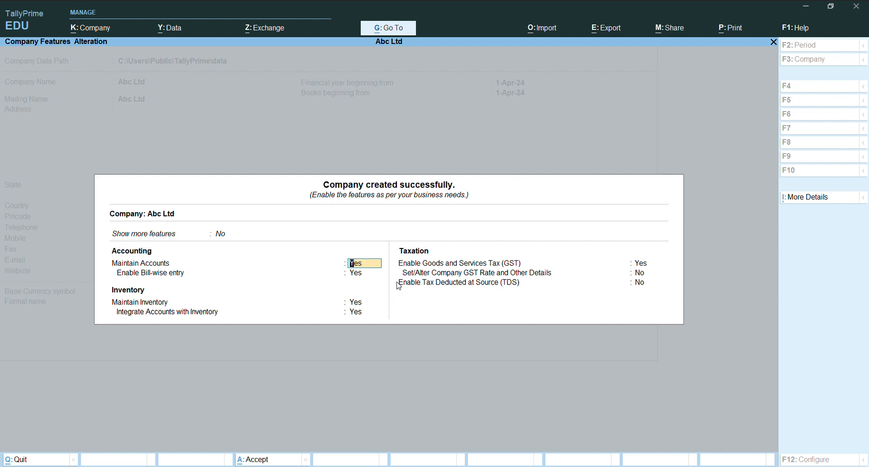
pyautogui.press('Enter')
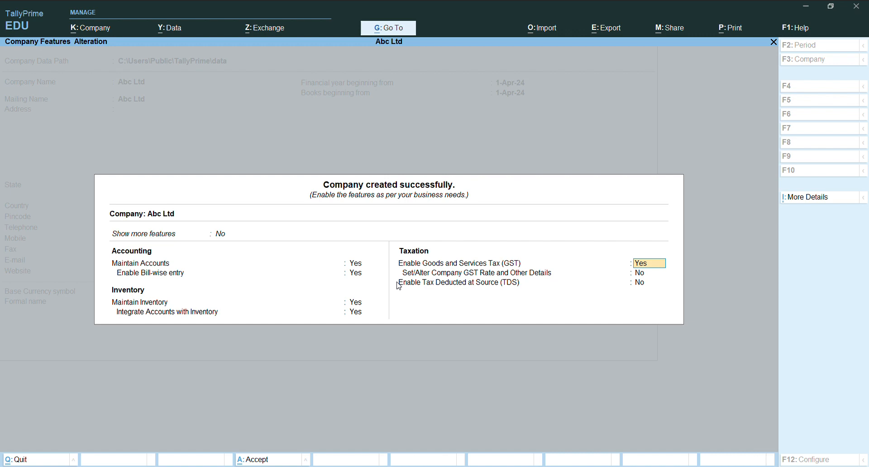
pyautogui.write('n')
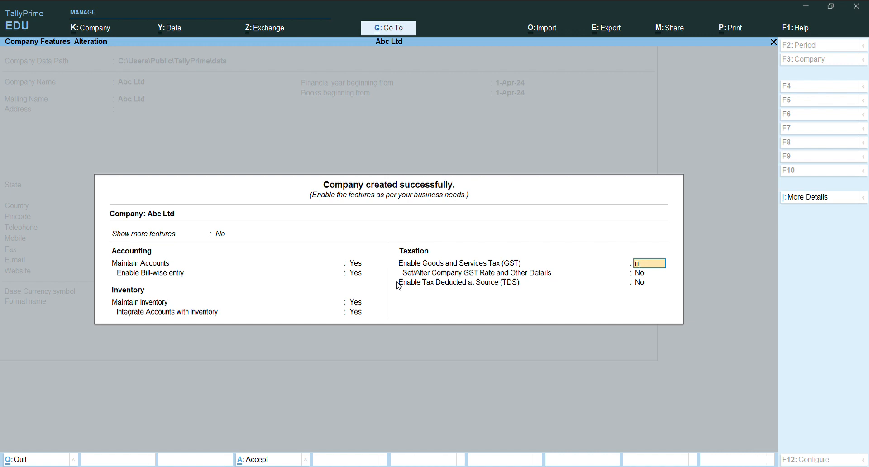
pyautogui.press('enter')
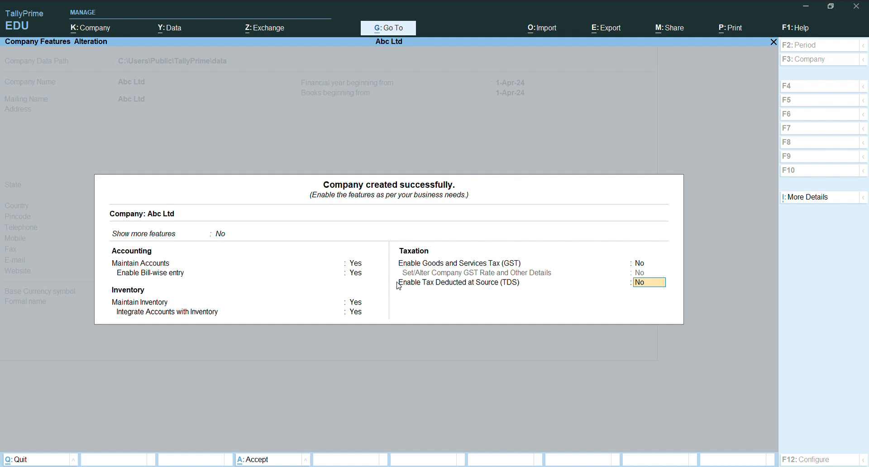
pyautogui.press('enter')
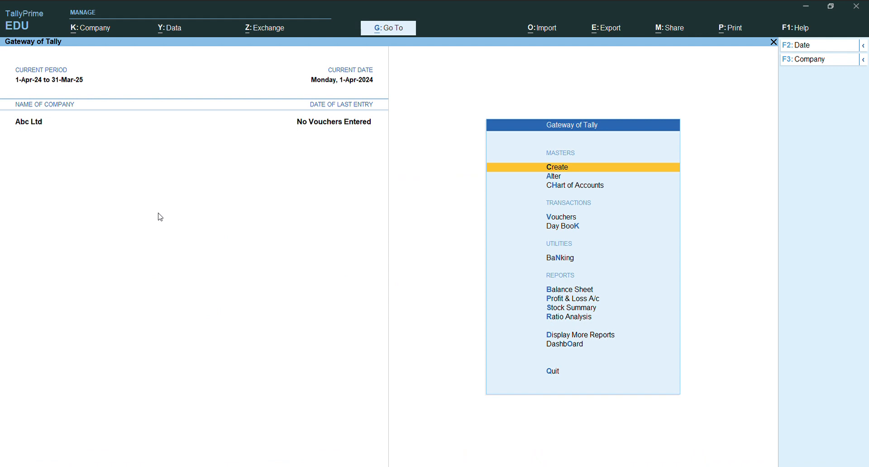
pyautogui.moveTo(58, 131)
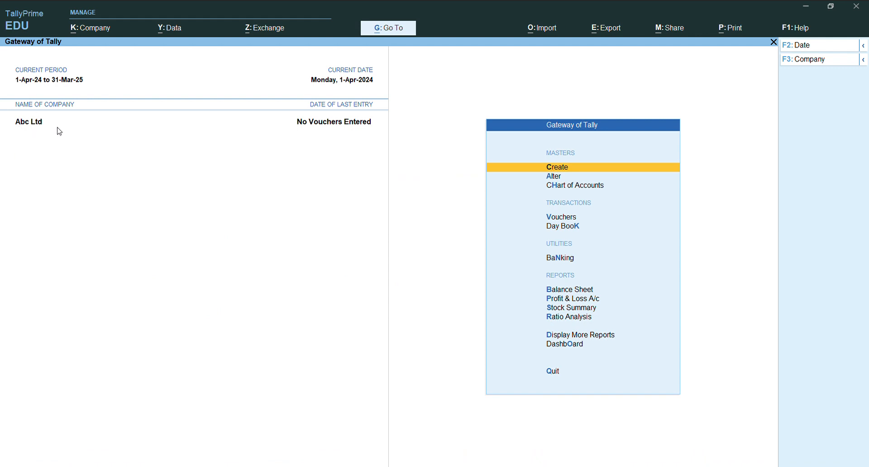
pyautogui.moveTo(151, 160)
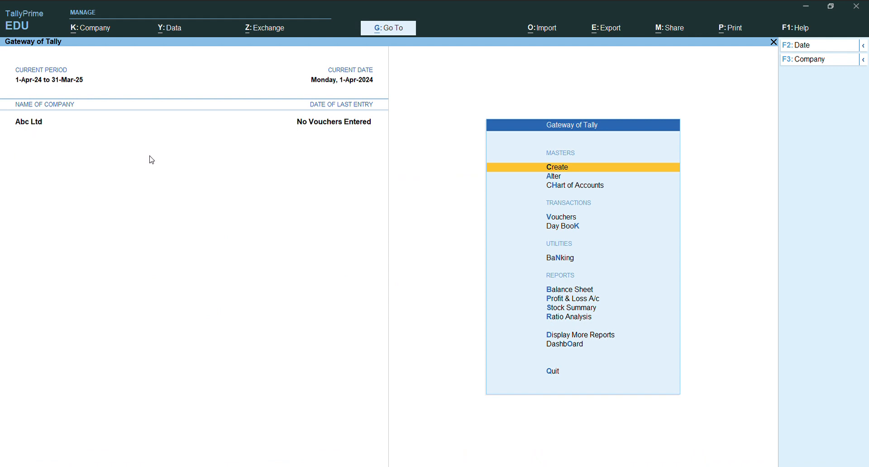
pyautogui.moveTo(236, 254)
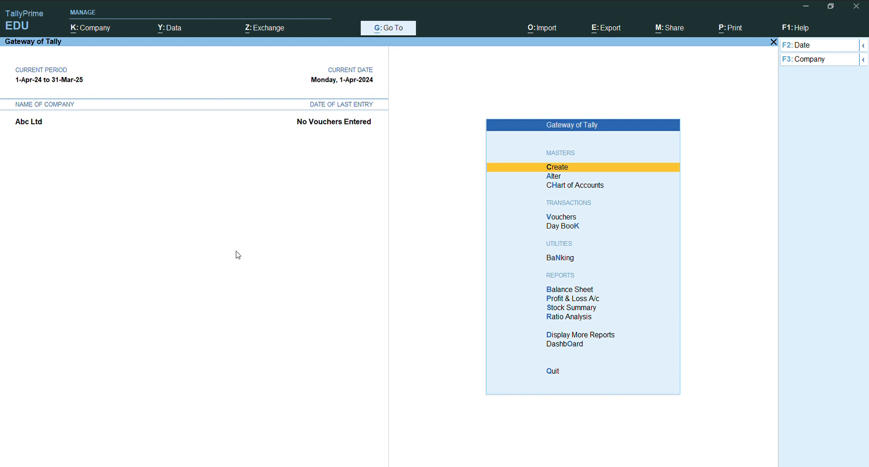
pyautogui.moveTo(232, 260)
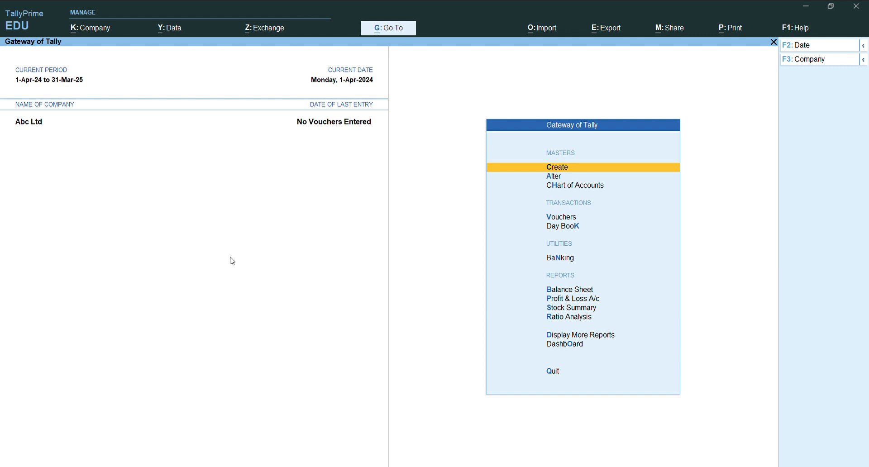
# Open the List of Companies via F3: Company and choose Create Company.
pyautogui.click(90, 28)
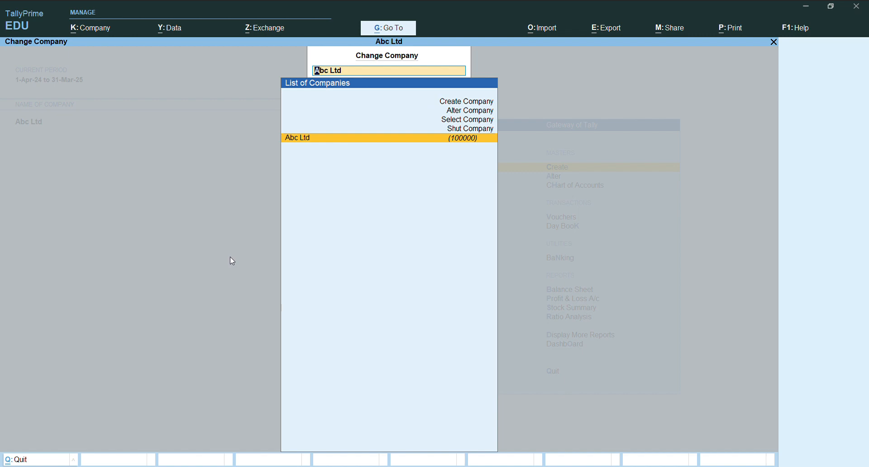
pyautogui.press('up')
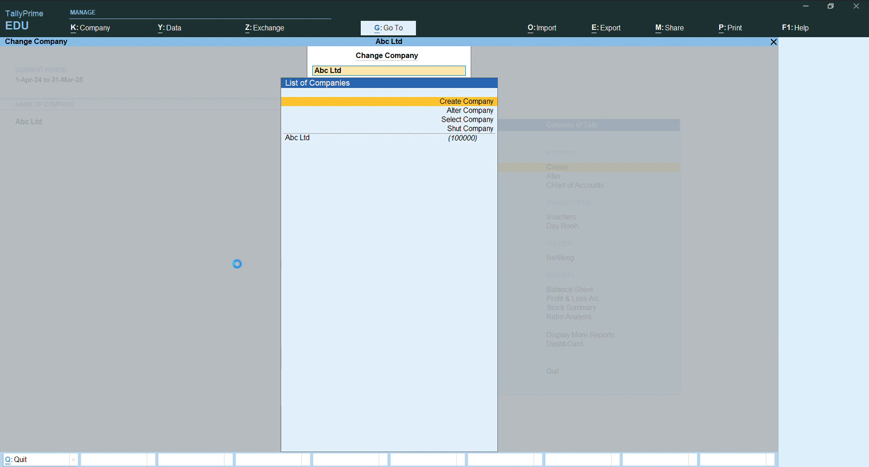
pyautogui.click(466, 101)
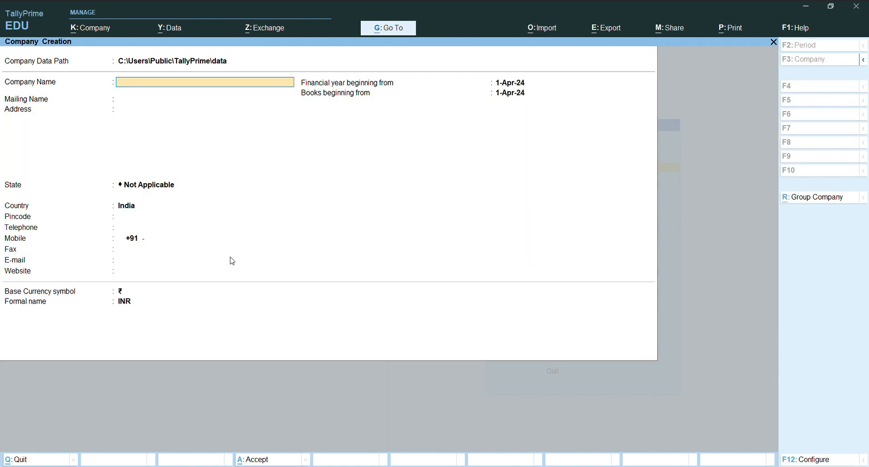
# Enter company name 'Xyz' with state West Bengal and confirm saving it.
pyautogui.write('X')
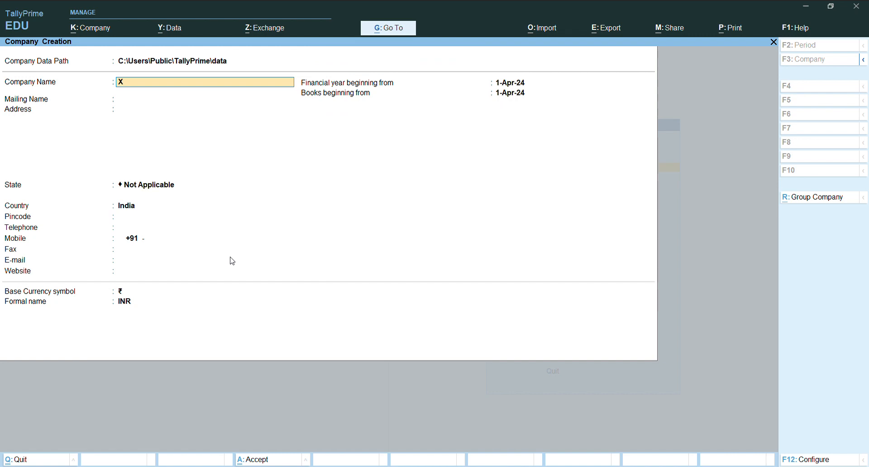
pyautogui.write('yz')
pyautogui.click(179, 185)
pyautogui.write('W')
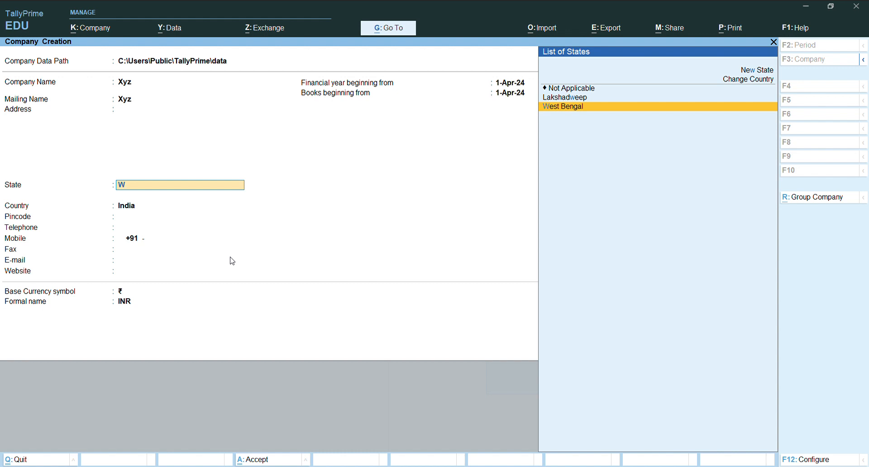
pyautogui.click(562, 106)
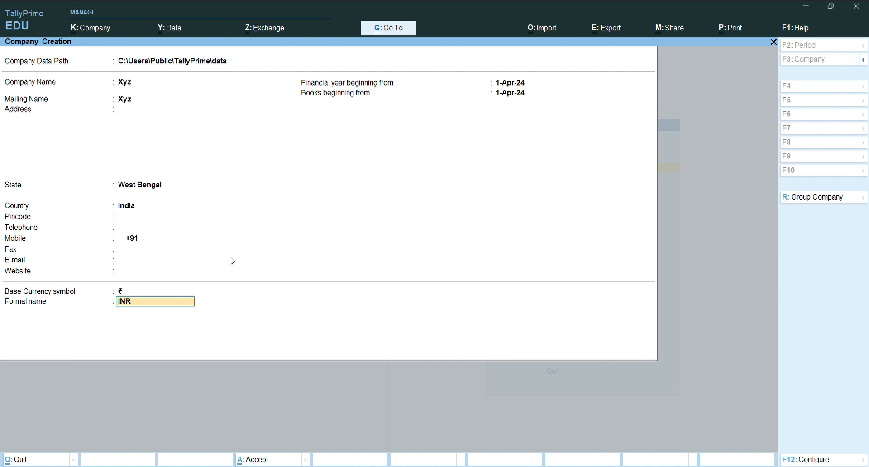
pyautogui.press('enter')
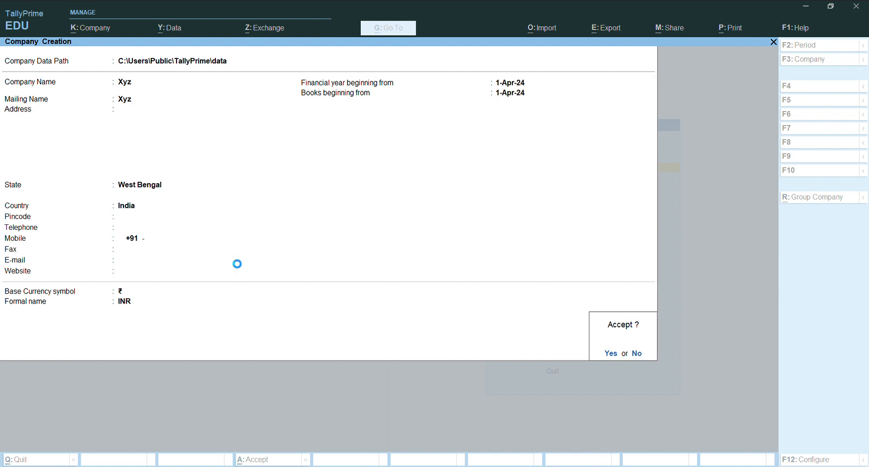
pyautogui.click(610, 353)
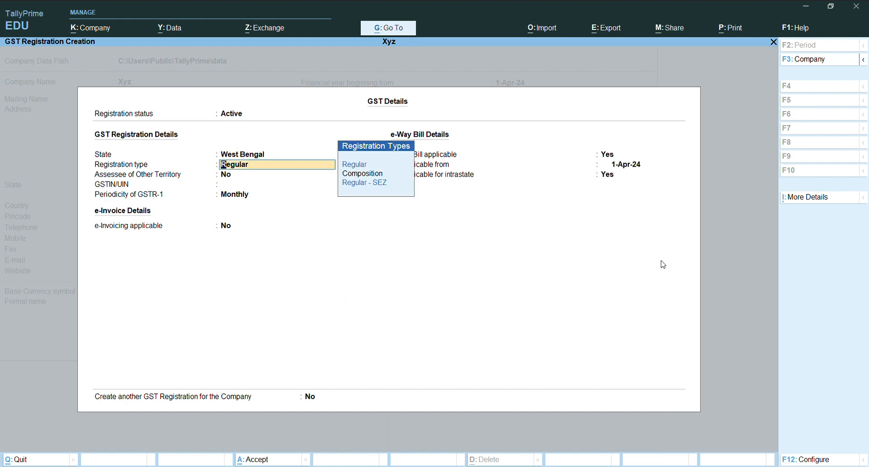
# Choose Regular GST registration, leave GSTIN/UIN blank, and dismiss the missing-GSTIN warning.
pyautogui.click(354, 164)
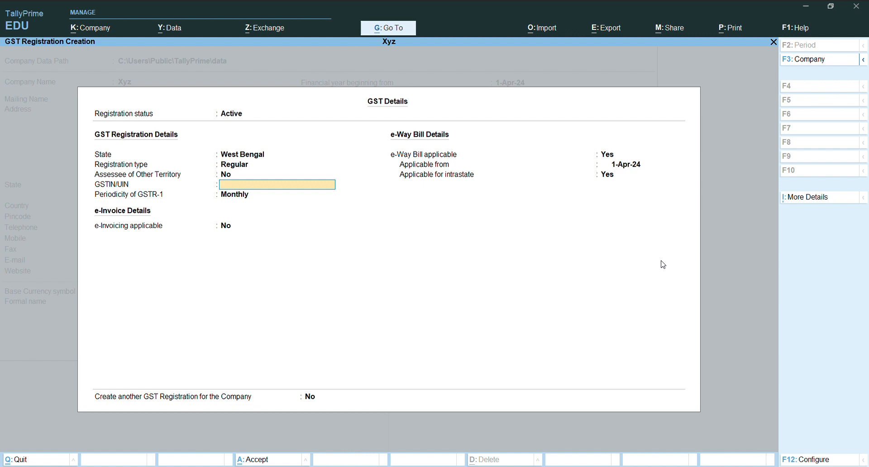
pyautogui.press('enter')
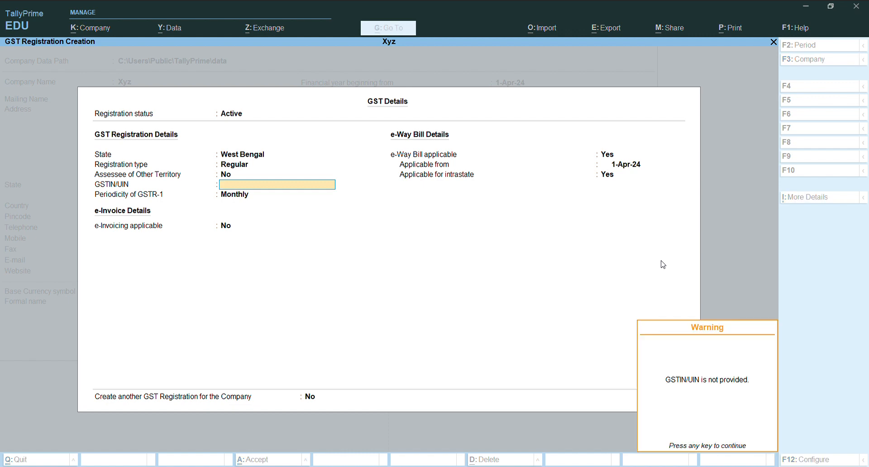
pyautogui.press('enter')
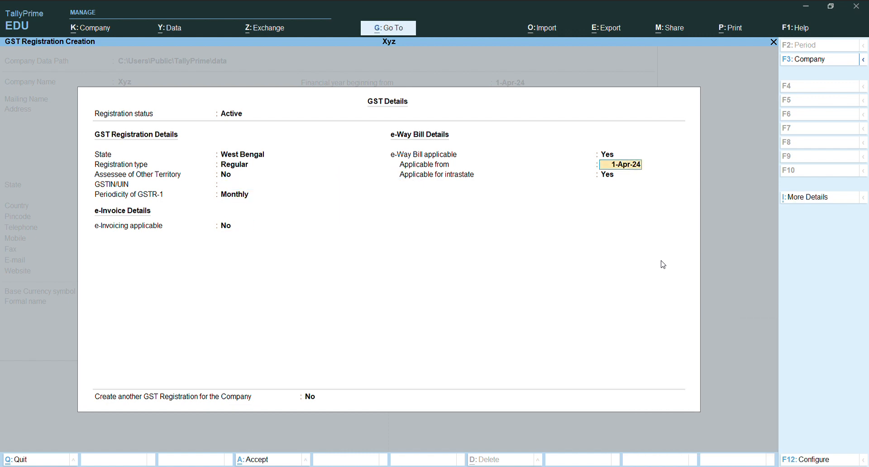
pyautogui.press('enter')
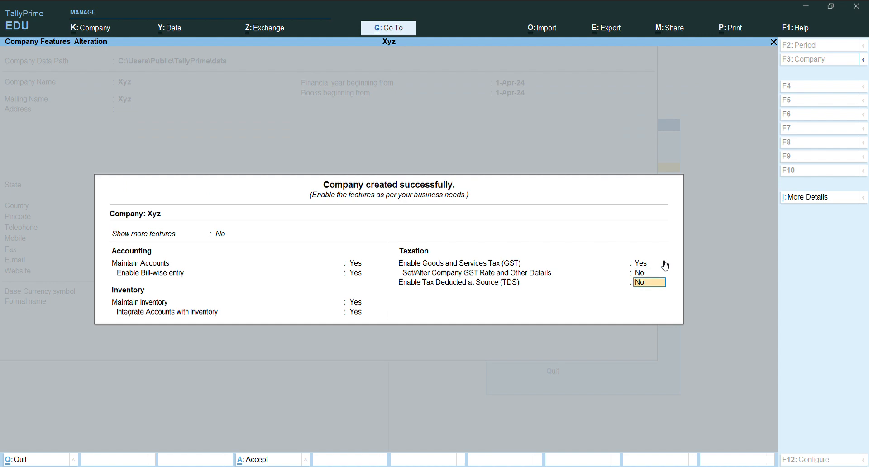
# Set Enable TDS to Yes for Xyz and accept the feature settings.
pyautogui.write('y')
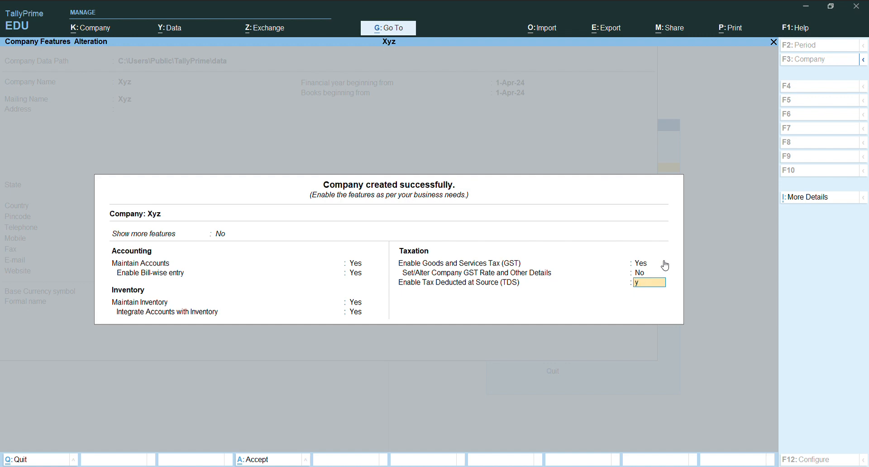
pyautogui.write('y')
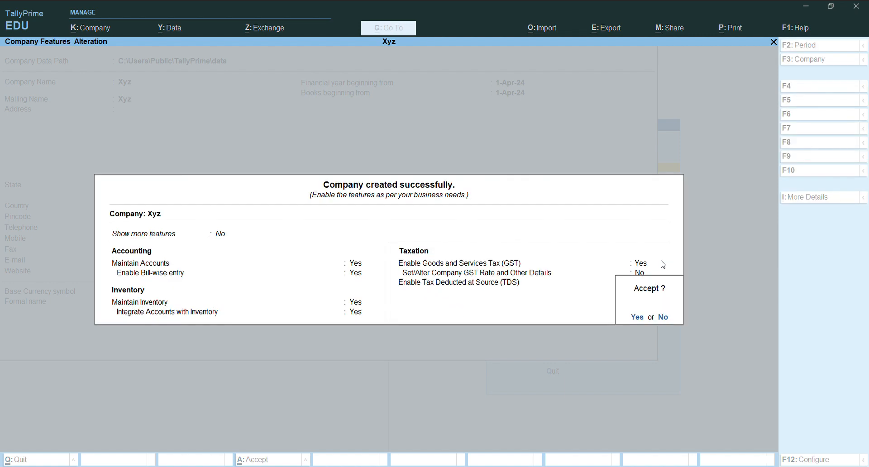
pyautogui.click(636, 317)
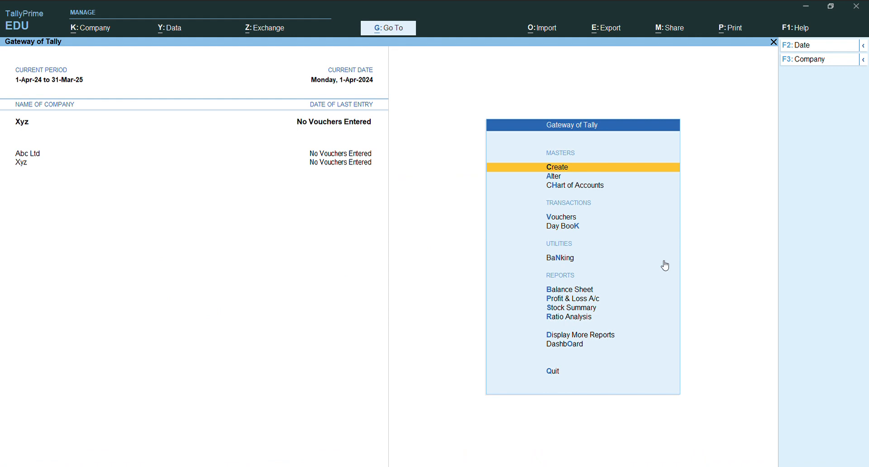
pyautogui.moveTo(49, 183)
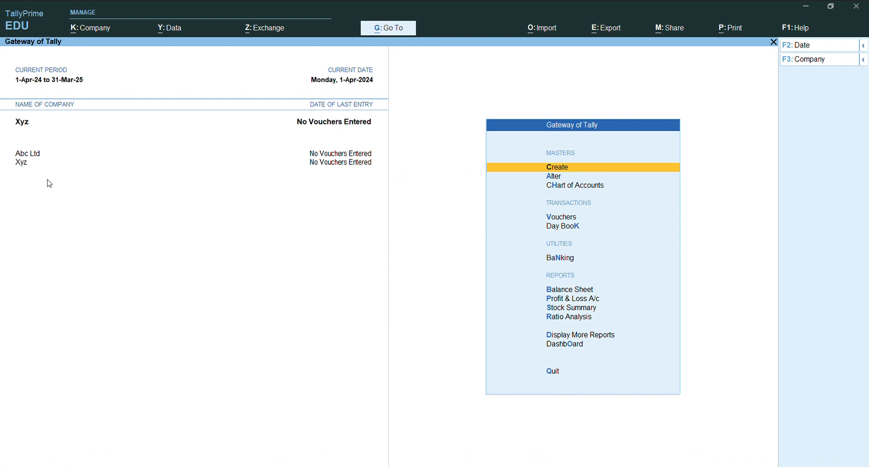